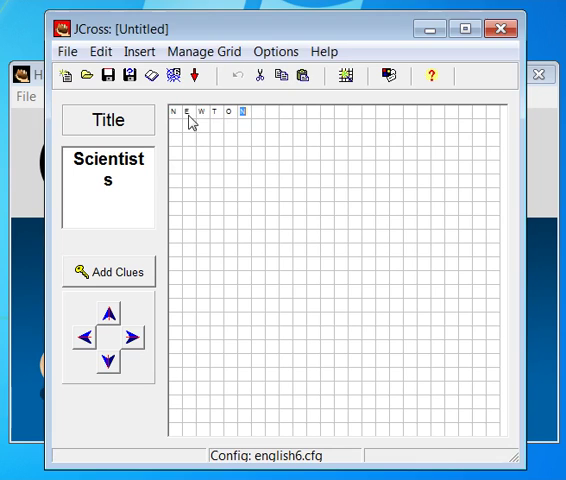
# - Pick the grid cell where the next word begins, completing NEWTON, EINSTEIN and KELVIN
pyautogui.click(108, 272)
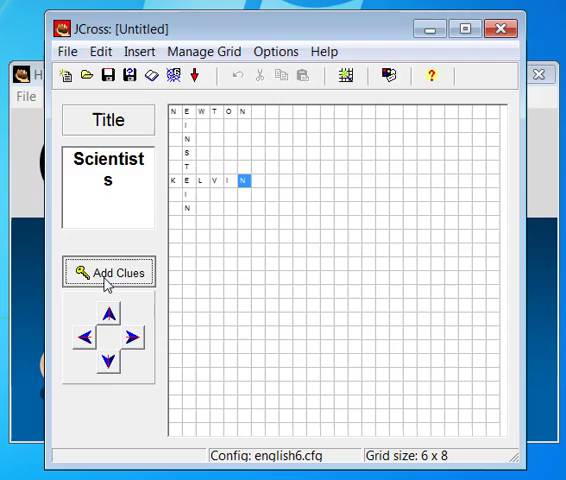
# - Add clues Laws of motion, Absolute temperature scale and Relativity, then close Add Clues
pyautogui.click(108, 272)
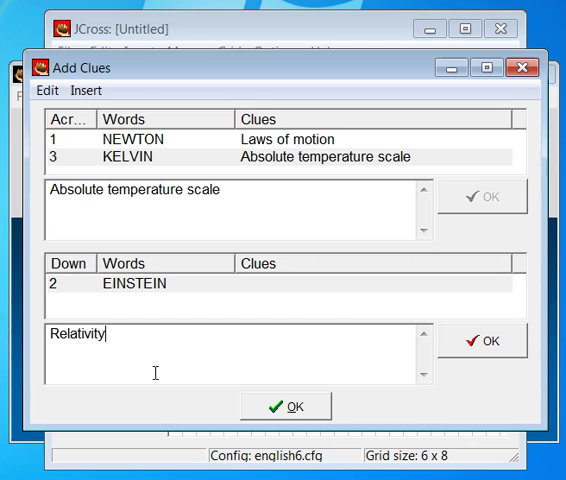
pyautogui.click(482, 341)
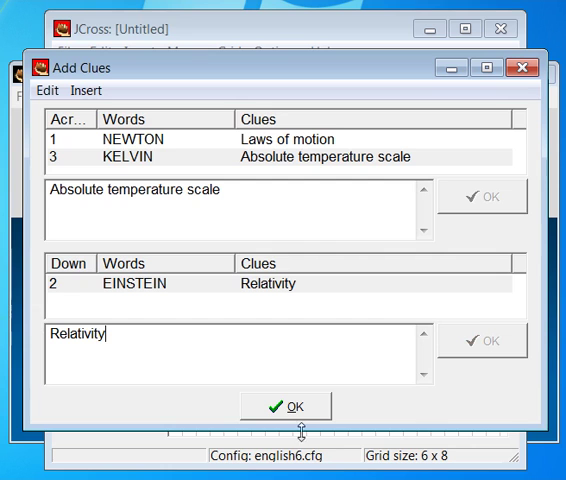
pyautogui.click(285, 406)
pyautogui.write('Scie')
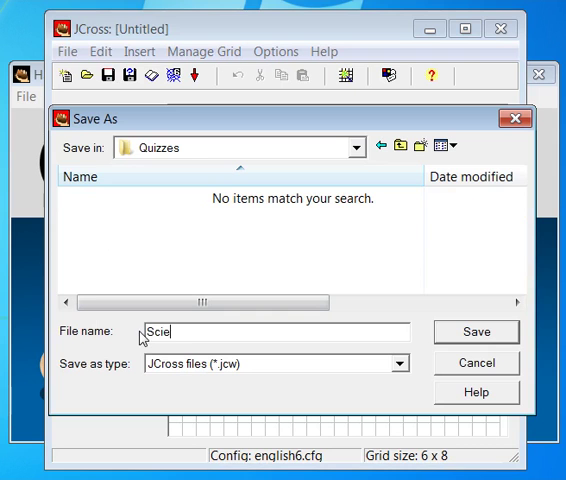
# - Save the crossword as Scientists in the Quizzes folder
pyautogui.click(476, 331)
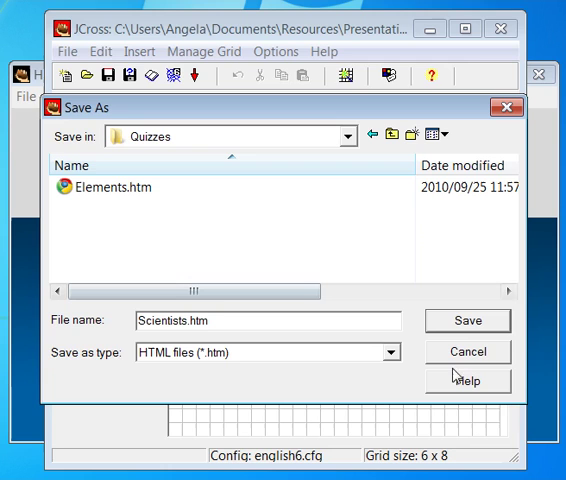
# - Export the web page Scientists.htm to Quizzes and view it in the browser
pyautogui.click(467, 321)
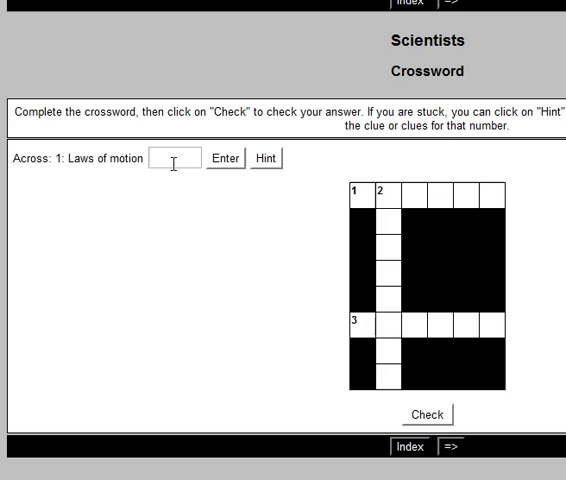